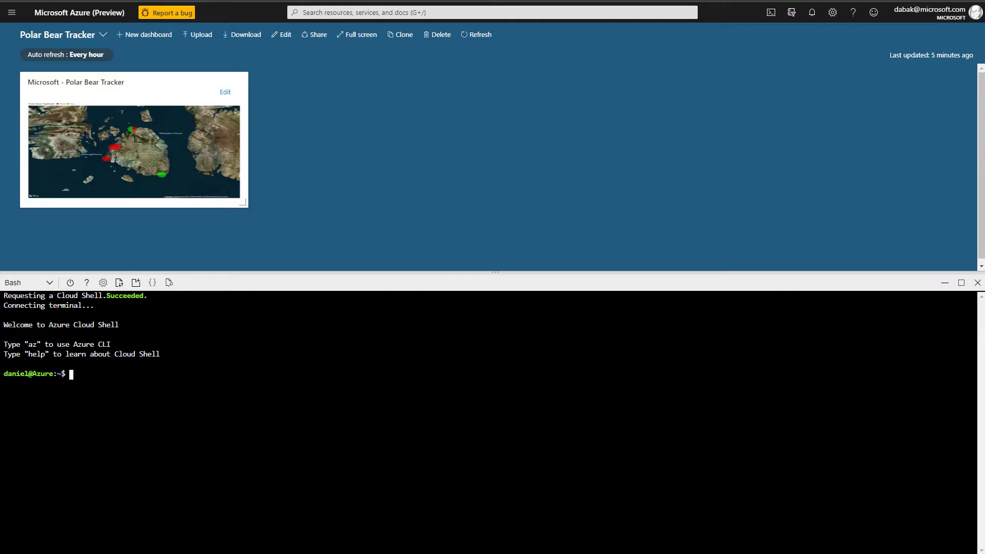
Run 'az group create --name pbears --location centralus' in the Bash pane
{"action": "type", "text": "az group create"}
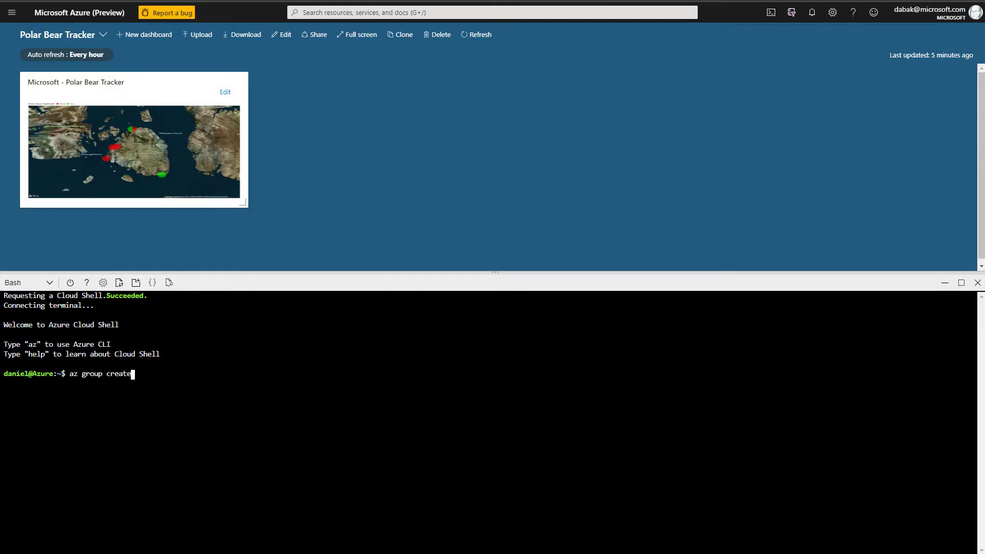
{"action": "type", "text": "--name"}
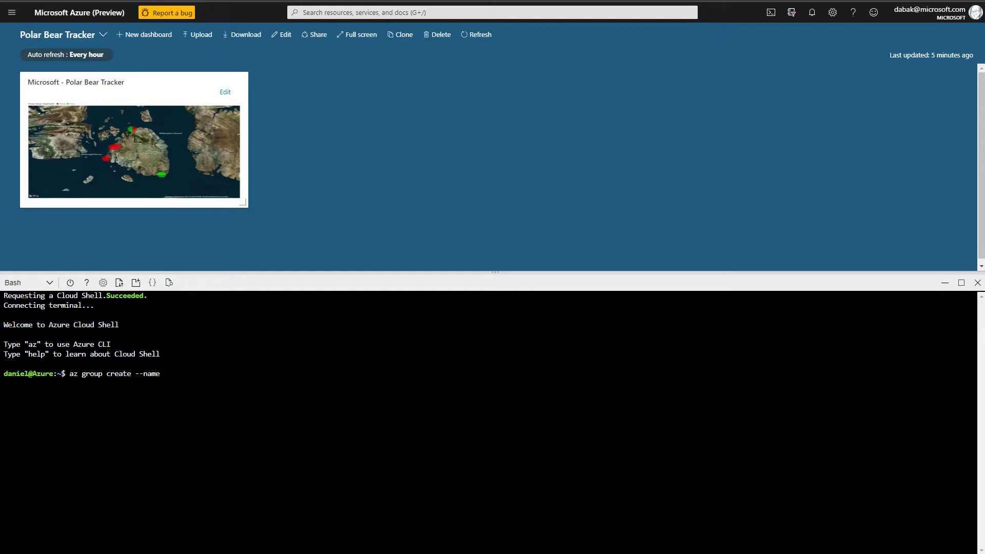
{"action": "type", "text": "pbears --loc"}
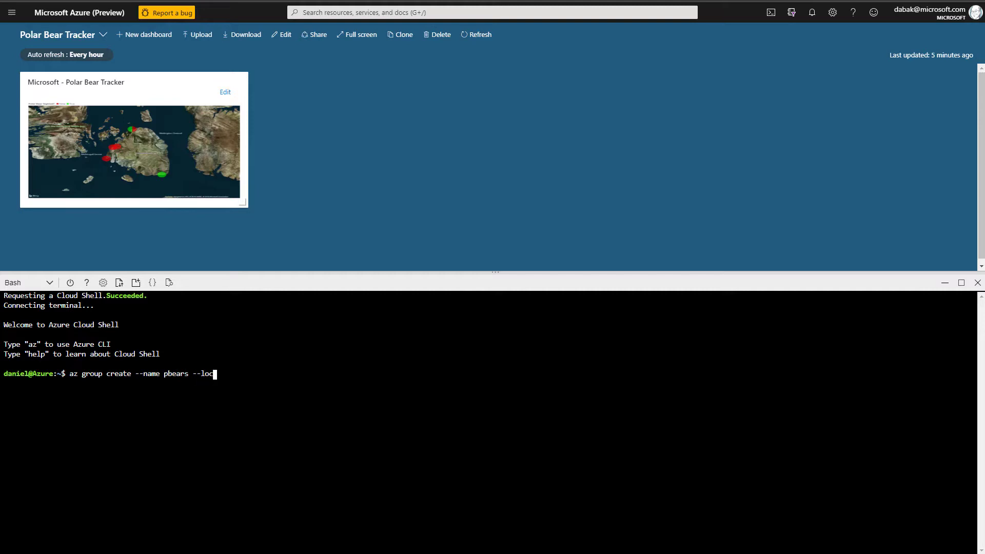
{"action": "type", "text": "ation centr"}
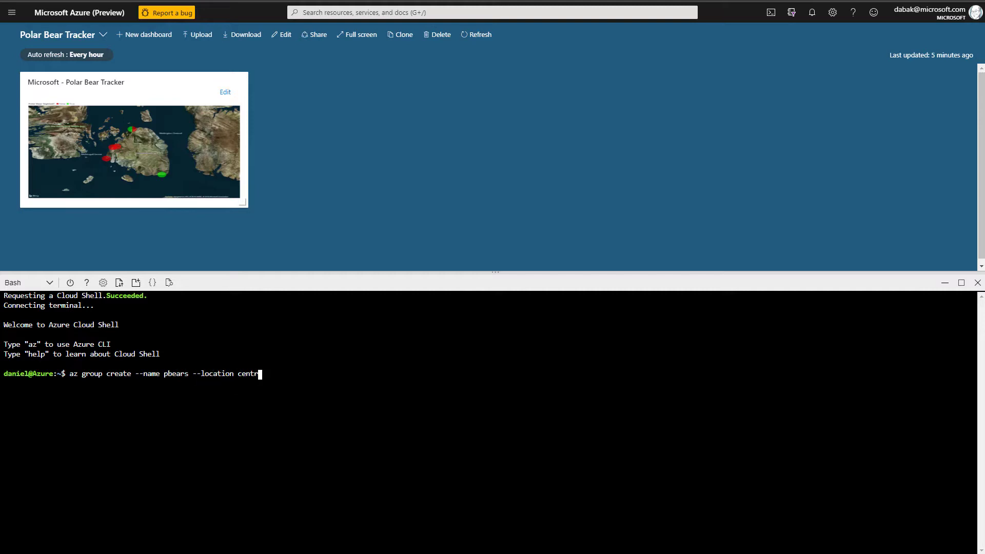
{"action": "key", "text": "Return"}
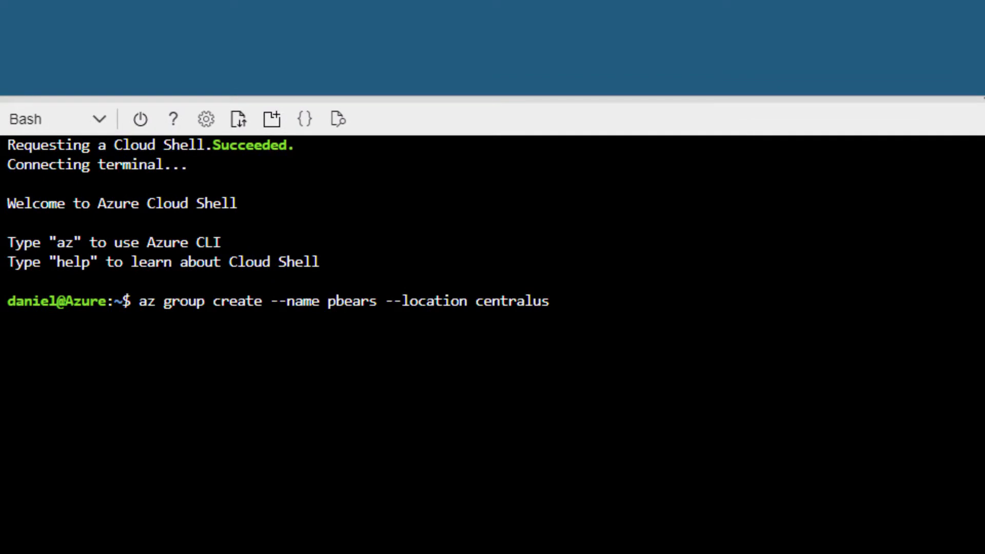
{"action": "key", "text": "Return"}
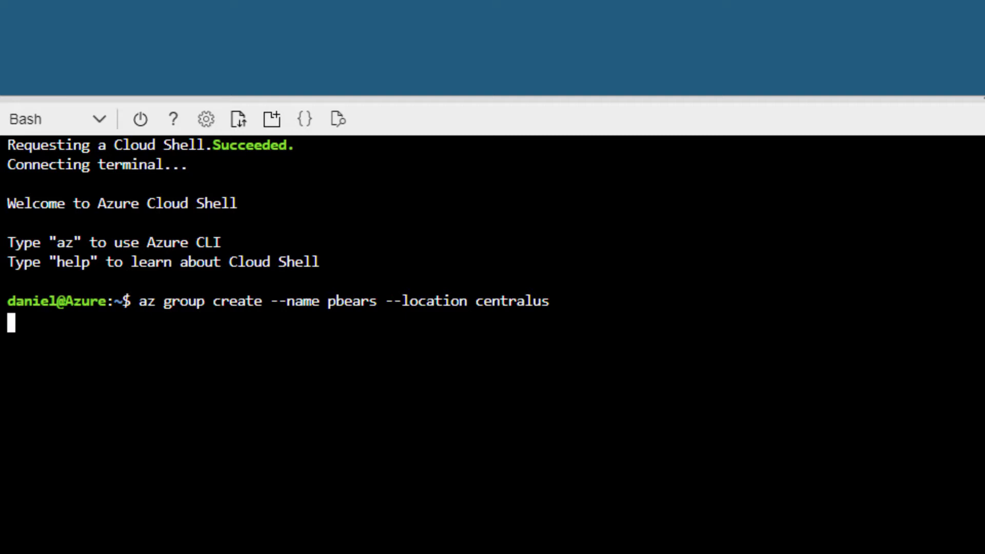